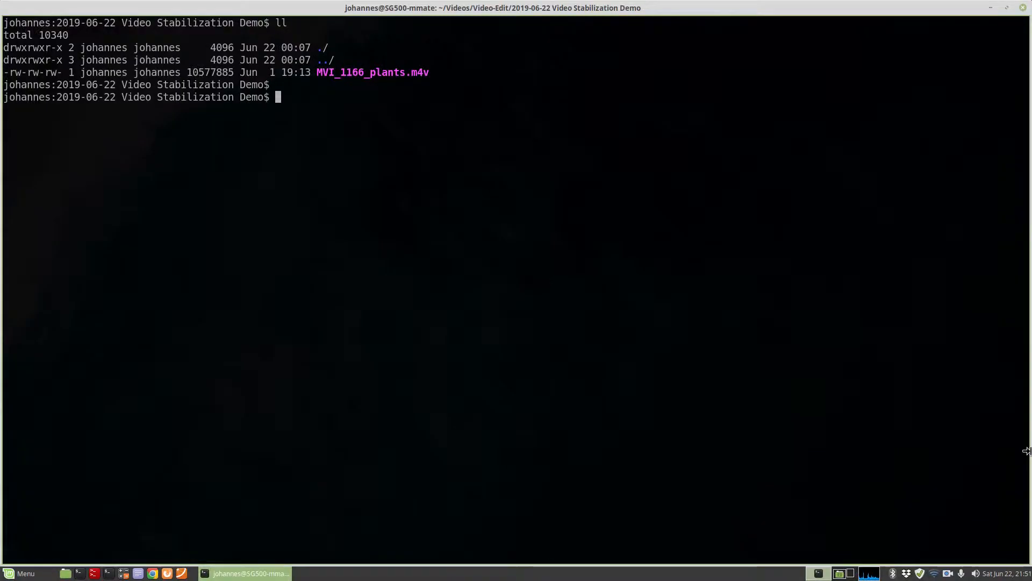
- Run ffmpeg with the deshake filter on MVI_1166_plants.m4v, writing MVI_1166_plants.deshake.m4v
text(ffmpeg -i MVI_1166_plants.m4v -vf deshake MVI_1166_plants.deshake.m4v)
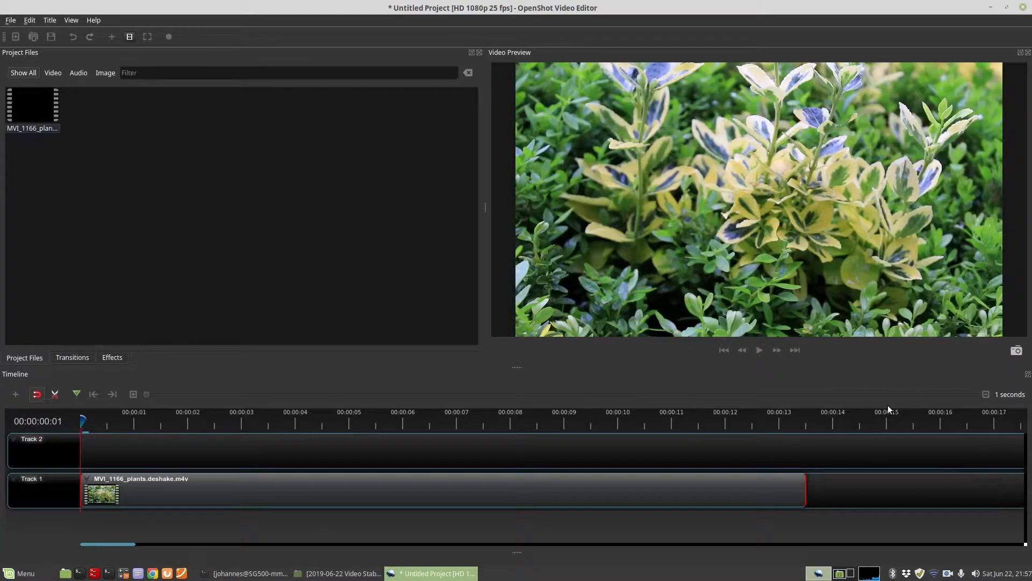
mouse_move(784, 413)
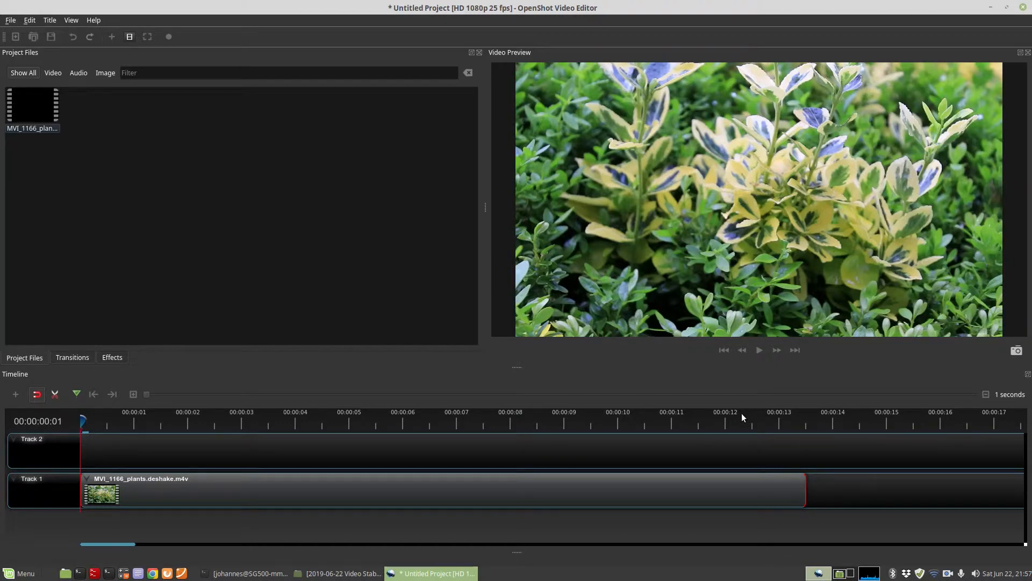
mouse_move(366, 223)
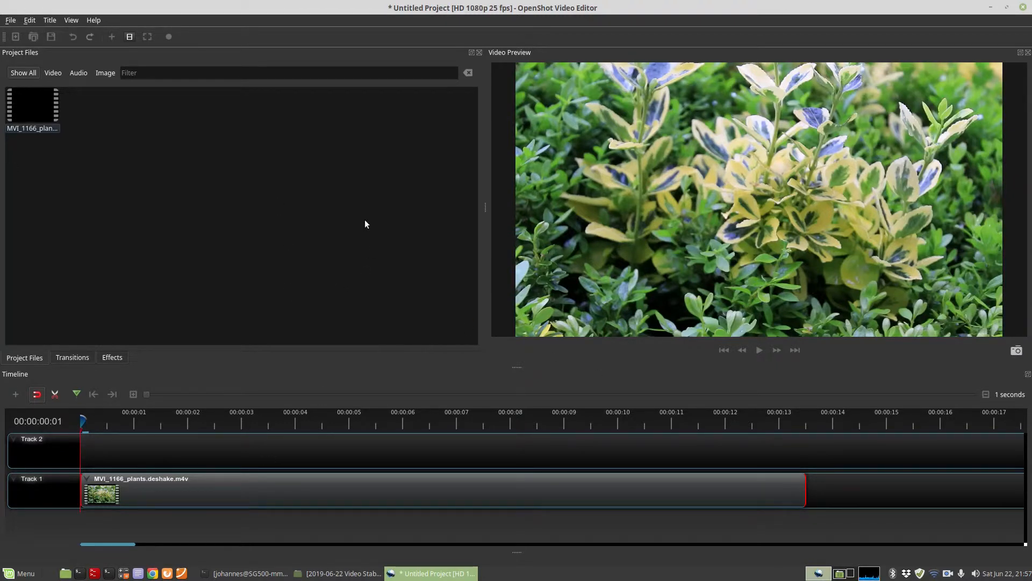
click(93, 19)
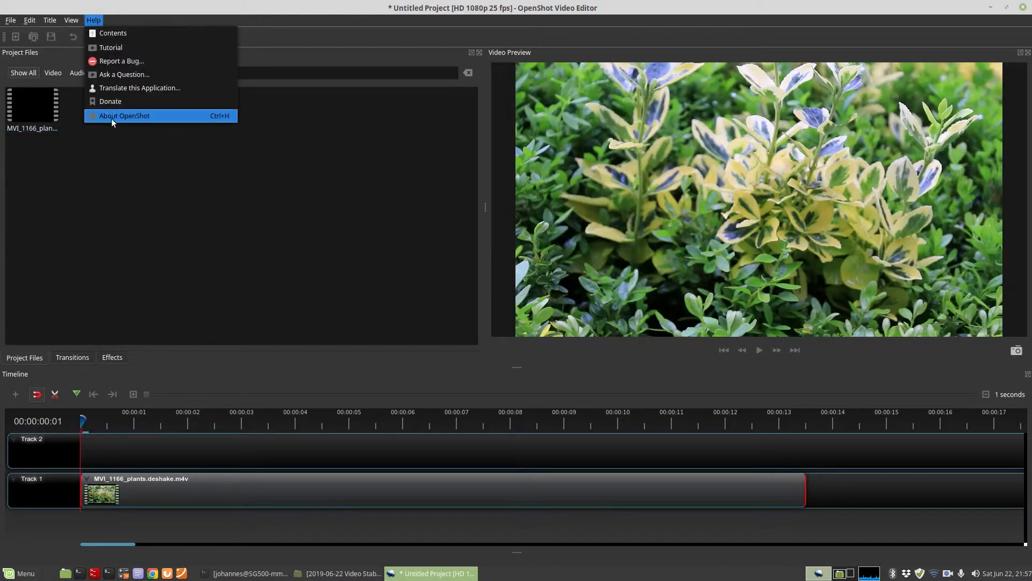
click(124, 116)
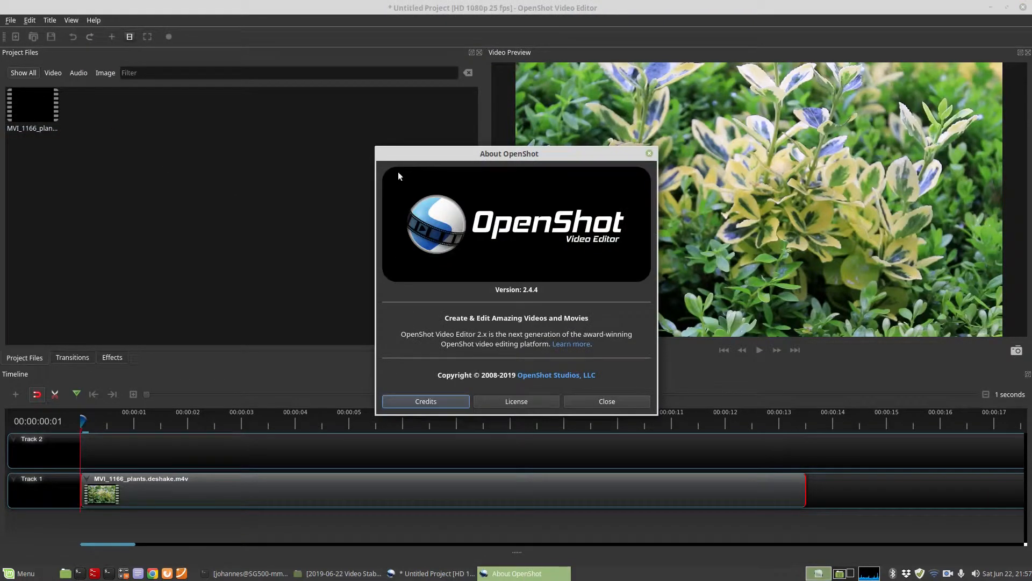
click(605, 401)
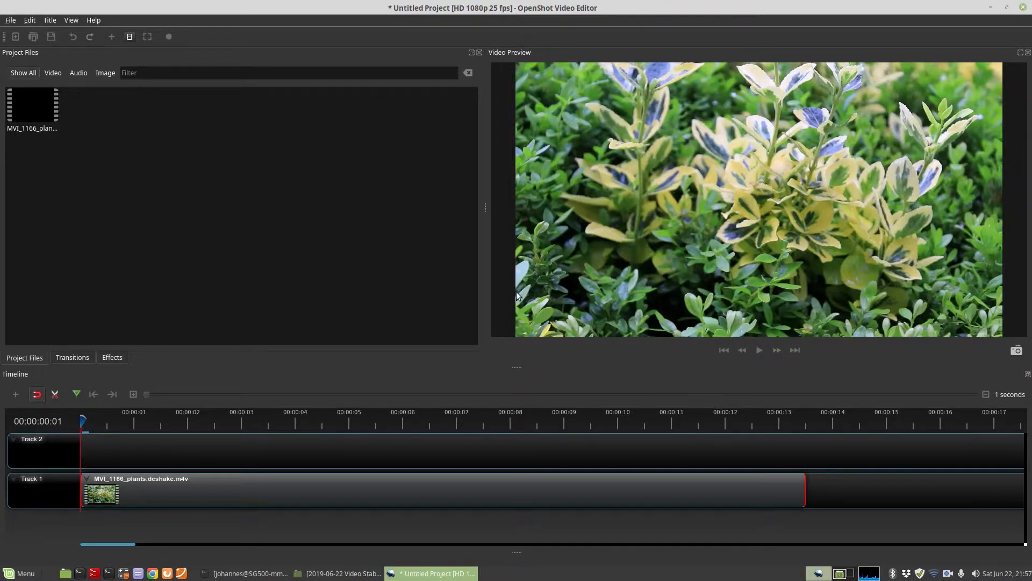
mouse_move(527, 308)
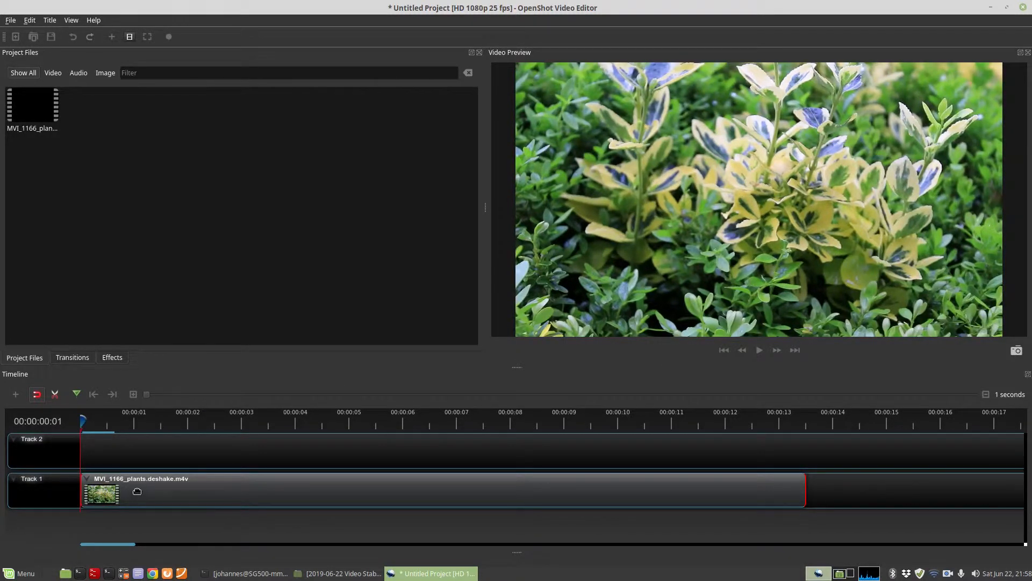
- Show the Properties of the deshake clip from its timeline context menu
right_click(102, 493)
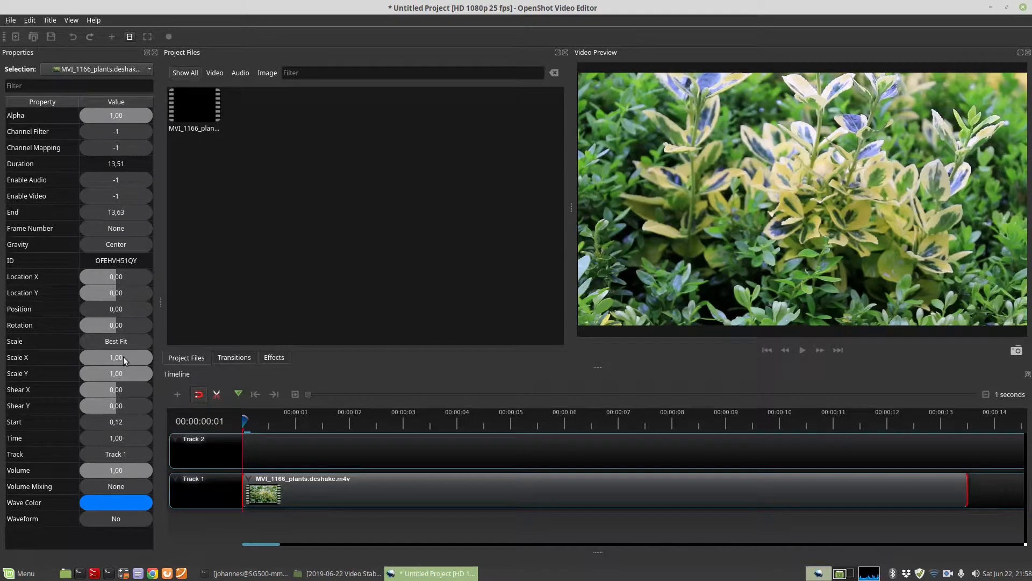
click(117, 357)
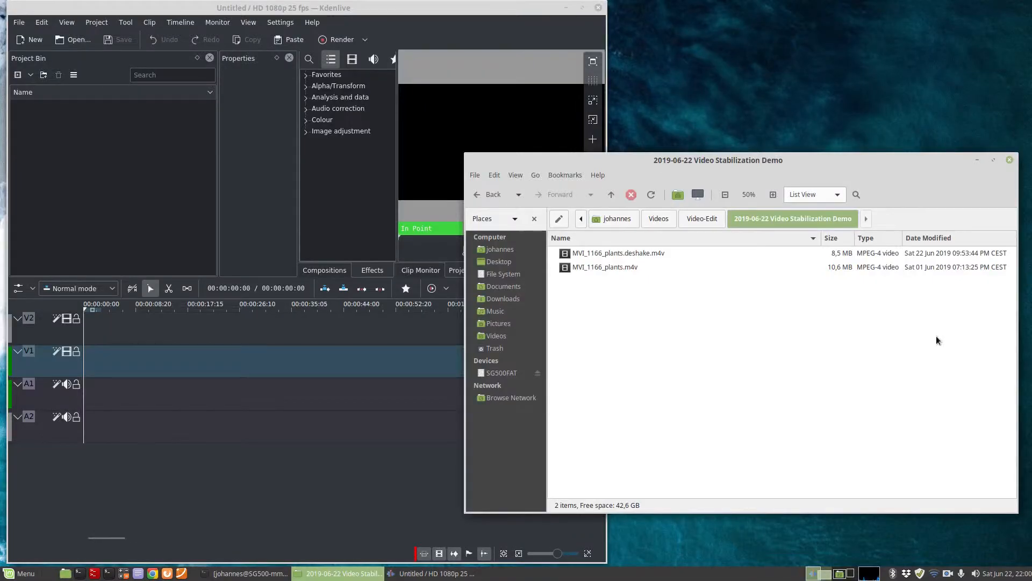
mouse_move(901, 338)
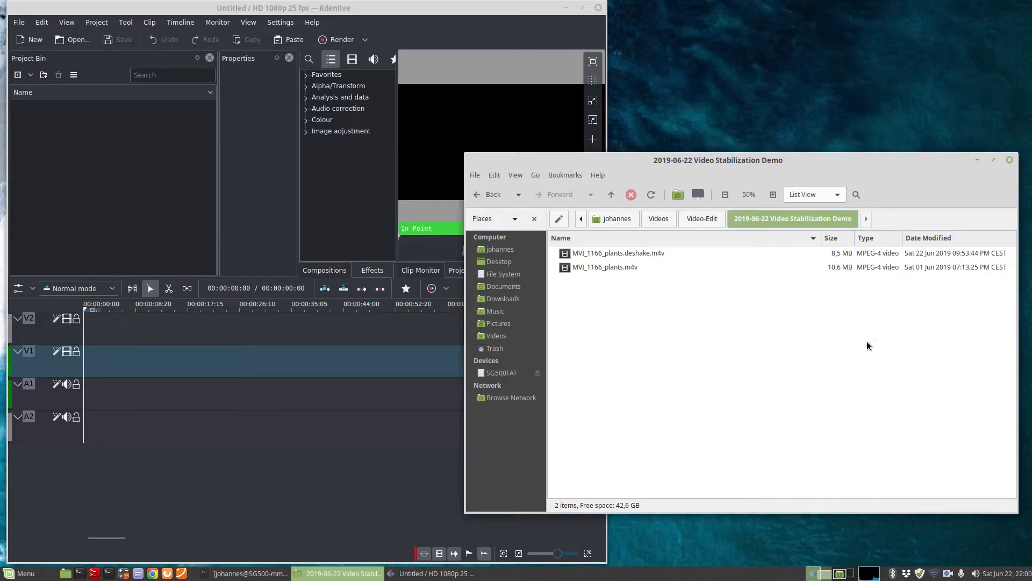
click(312, 21)
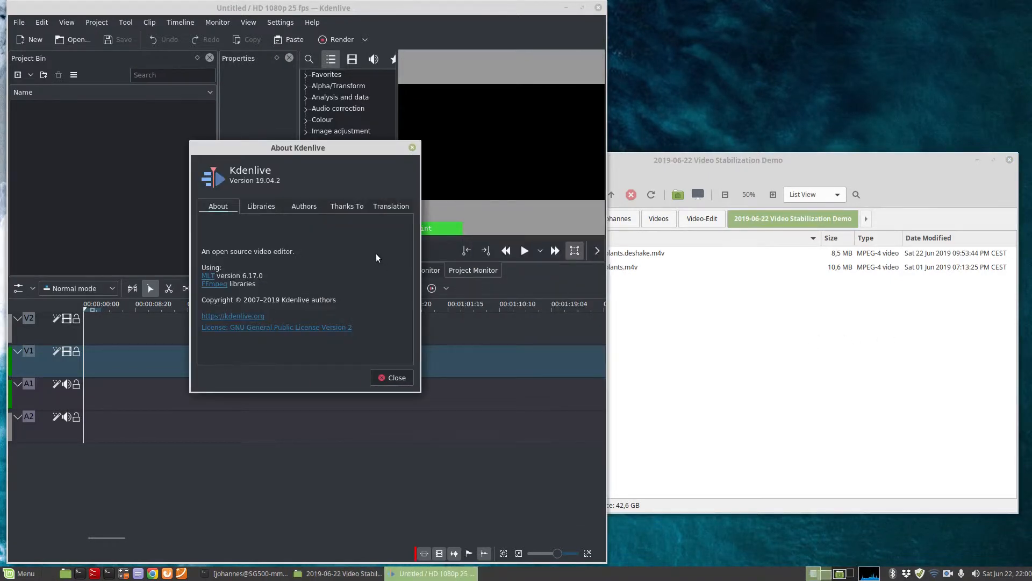
mouse_move(261, 187)
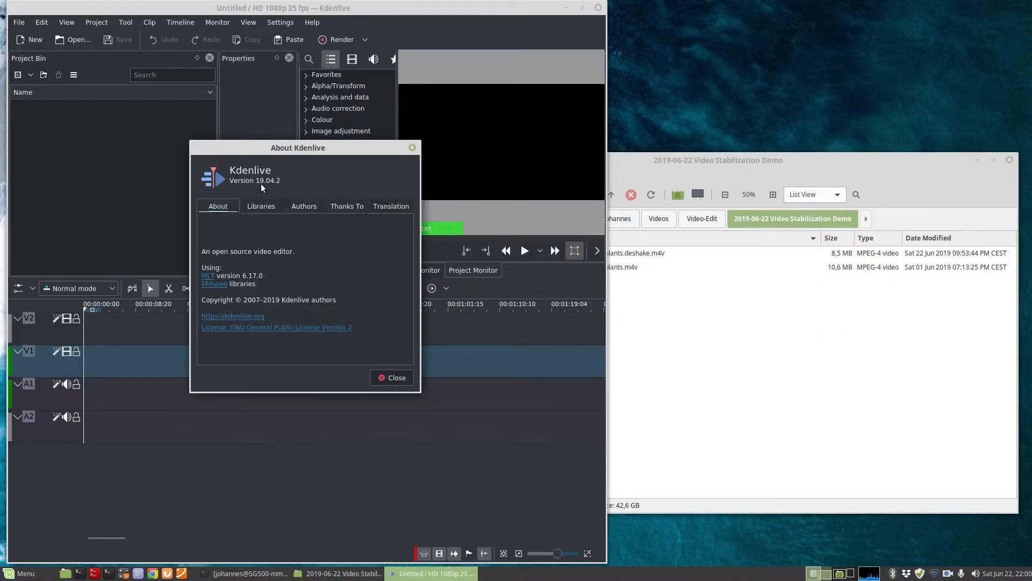
mouse_move(276, 190)
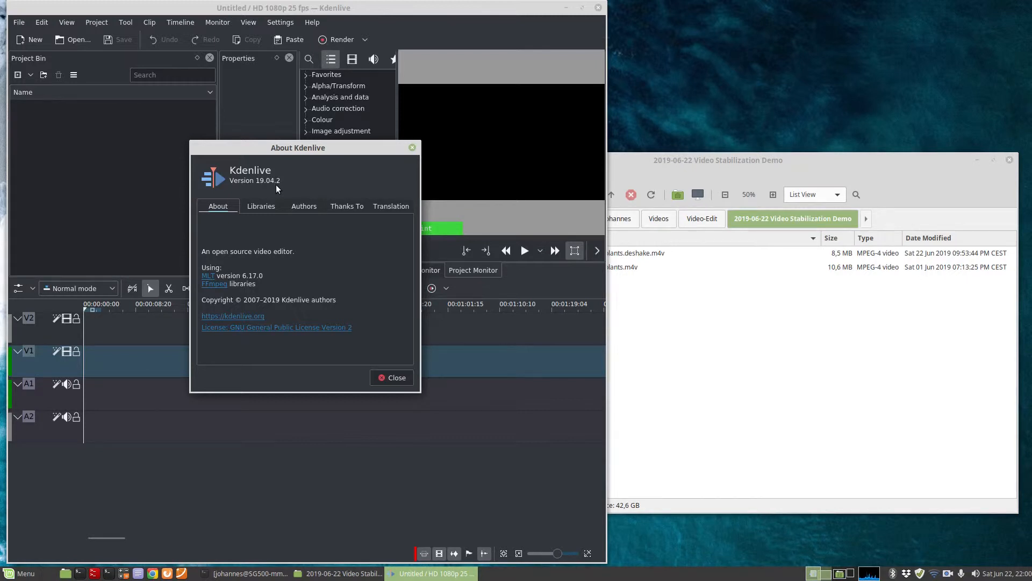
mouse_move(286, 184)
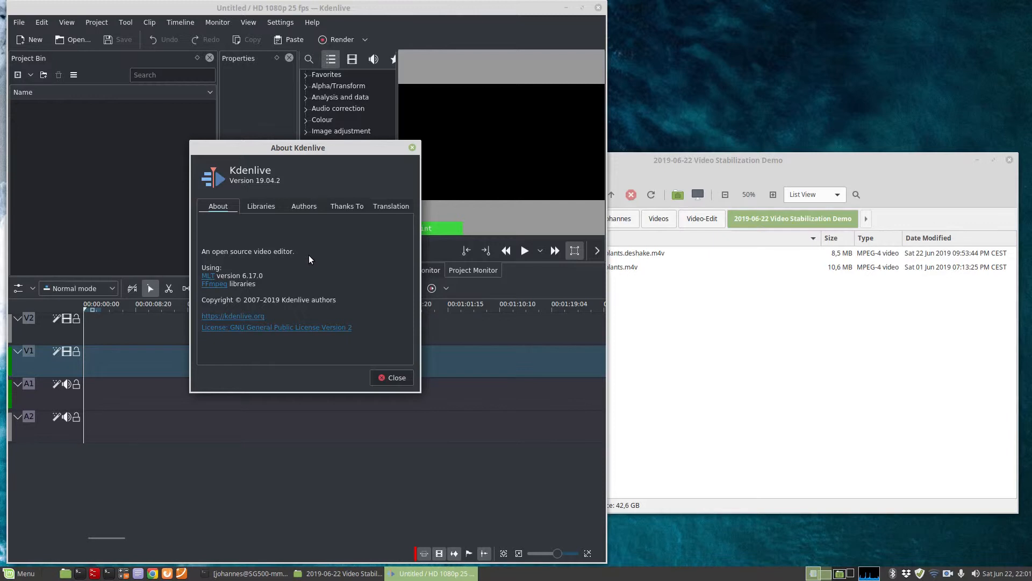
click(392, 378)
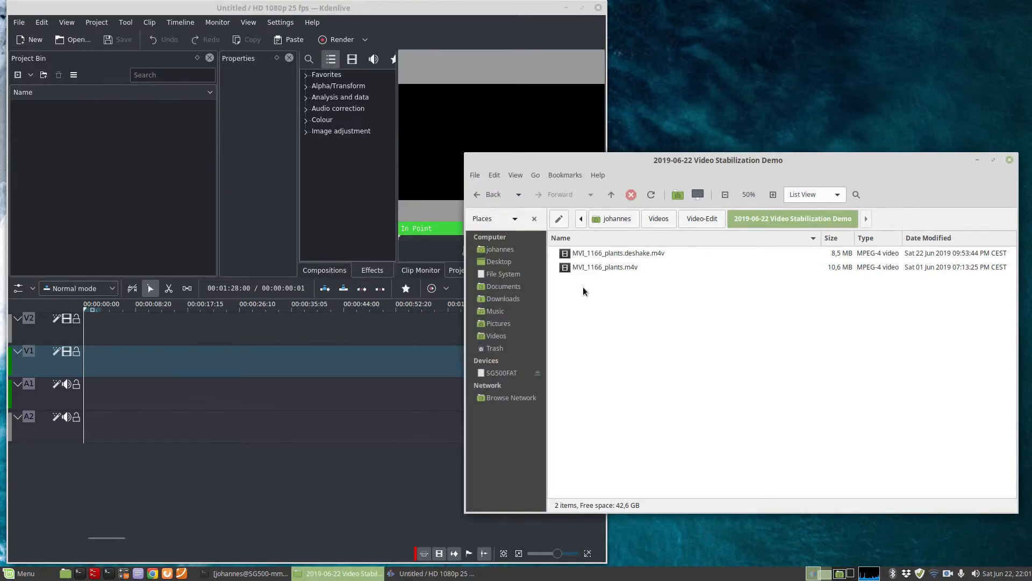
- Import MVI_1166_plants.m4v into the Project Bin and run the Stabilize (vidstab) clip job with default settings
click(603, 266)
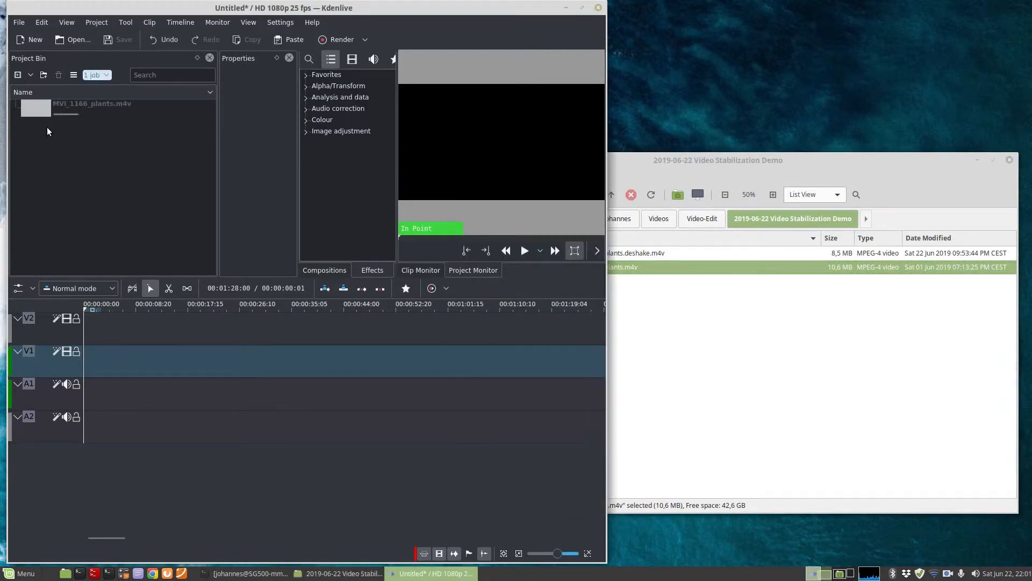
right_click(92, 104)
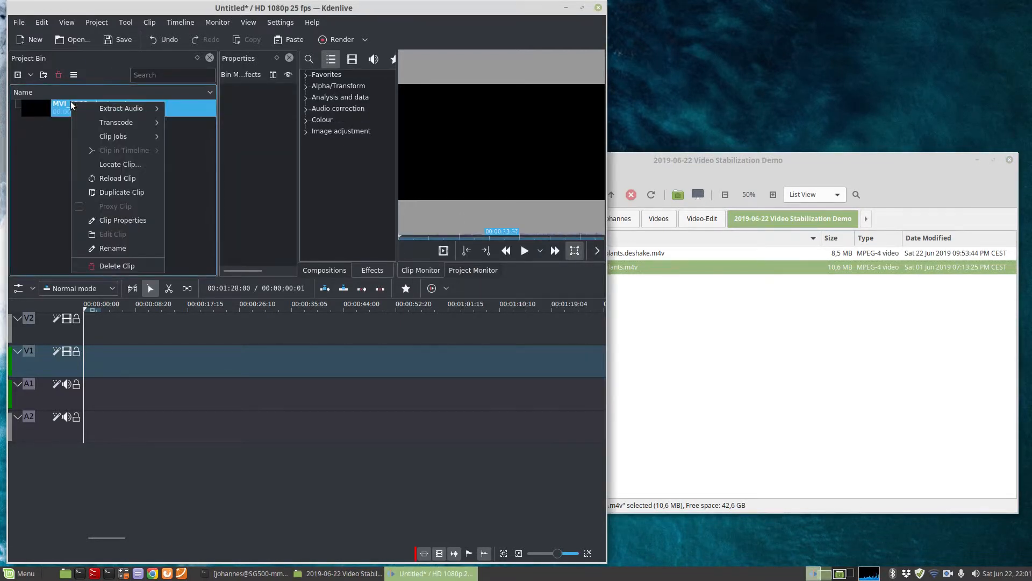
mouse_move(113, 137)
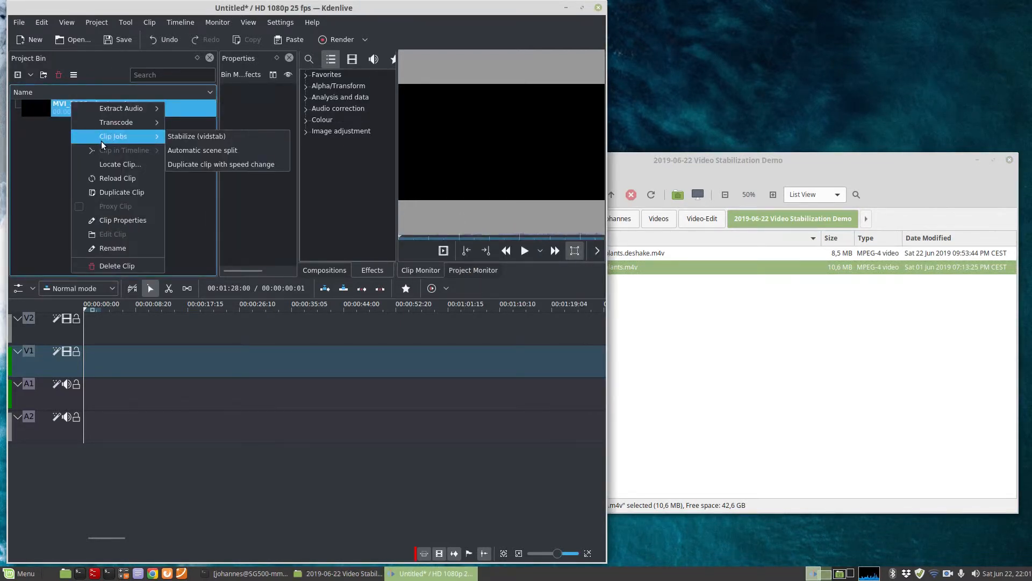
mouse_move(196, 137)
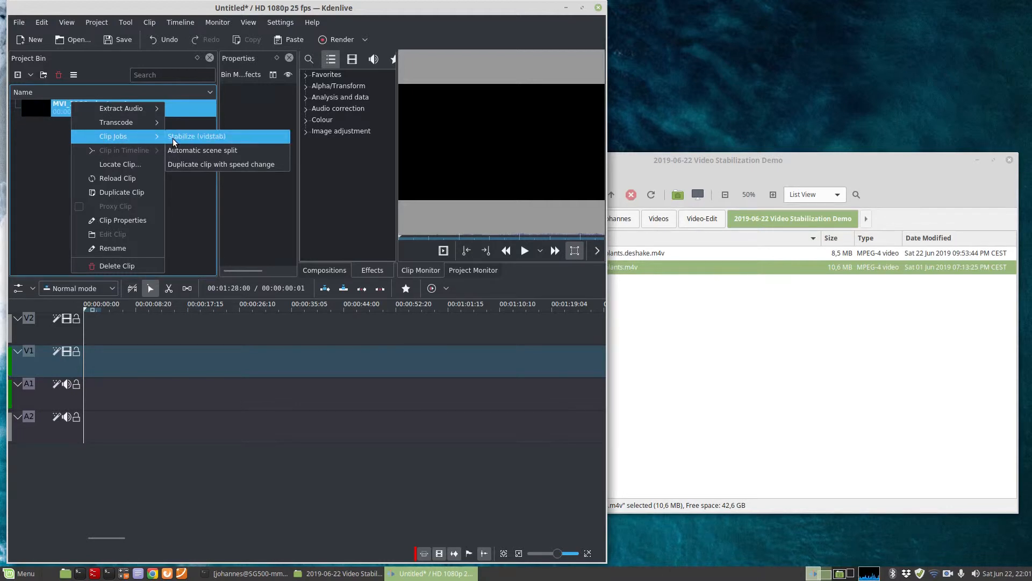
click(196, 136)
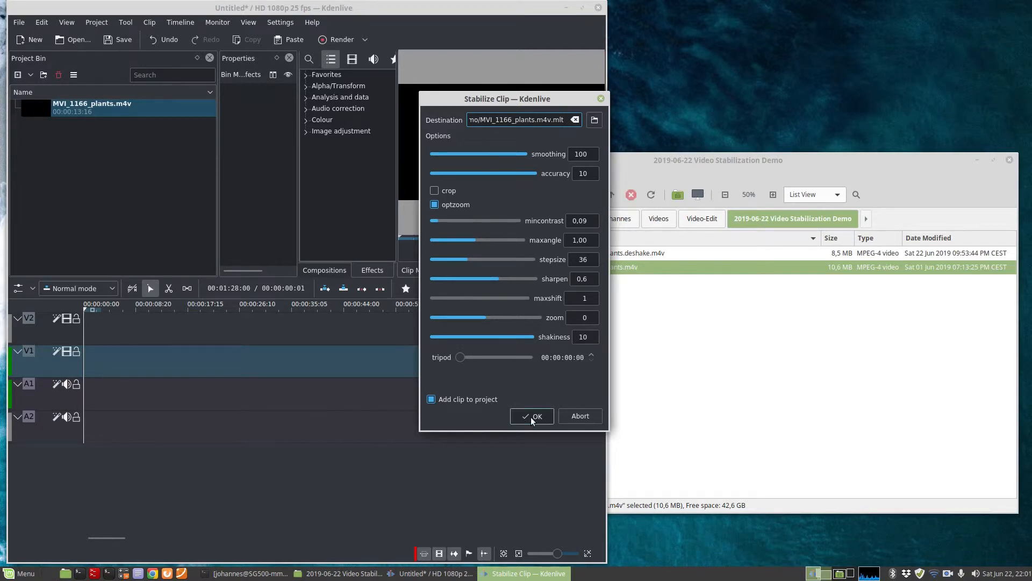
click(532, 415)
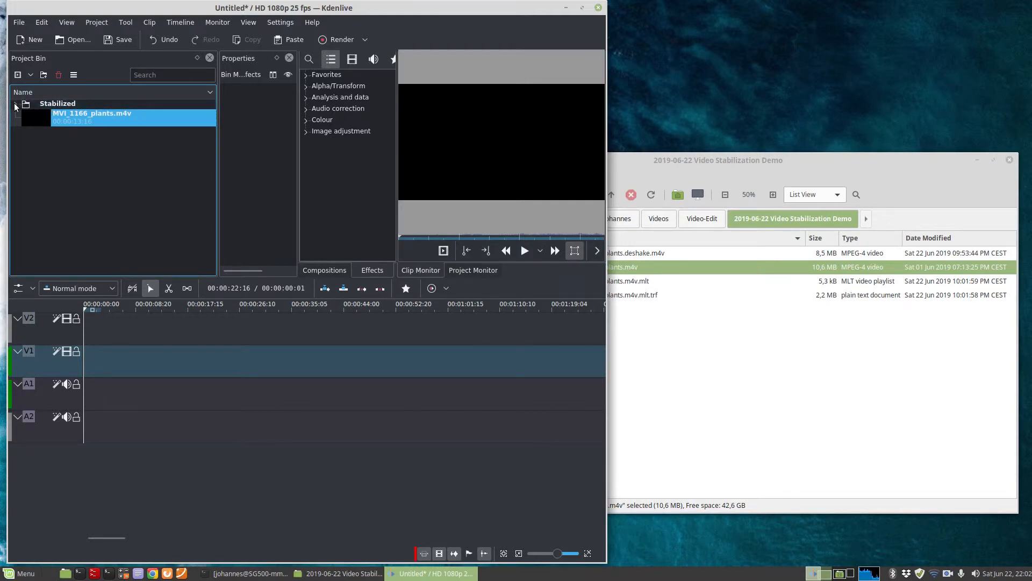
- Drag MVI_1166_plants.m4v.mlt from the Stabilized folder onto track V1 at the timeline start
click(16, 103)
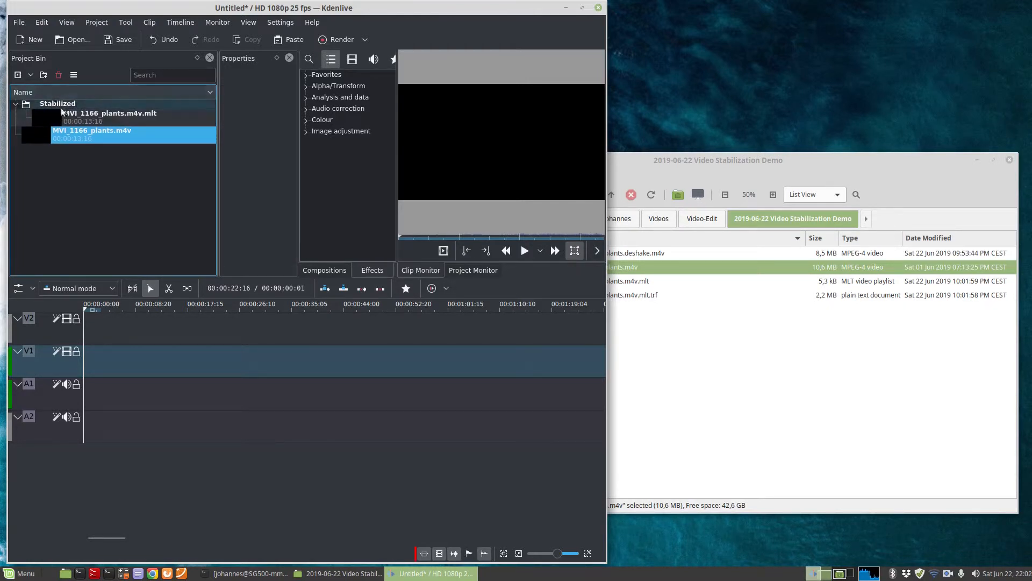
click(110, 113)
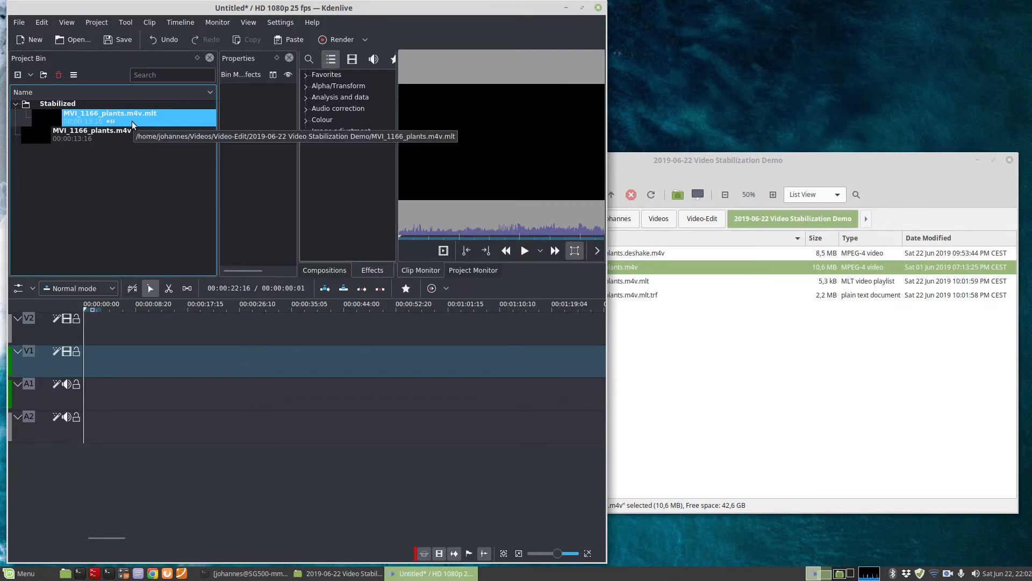
mouse_move(128, 124)
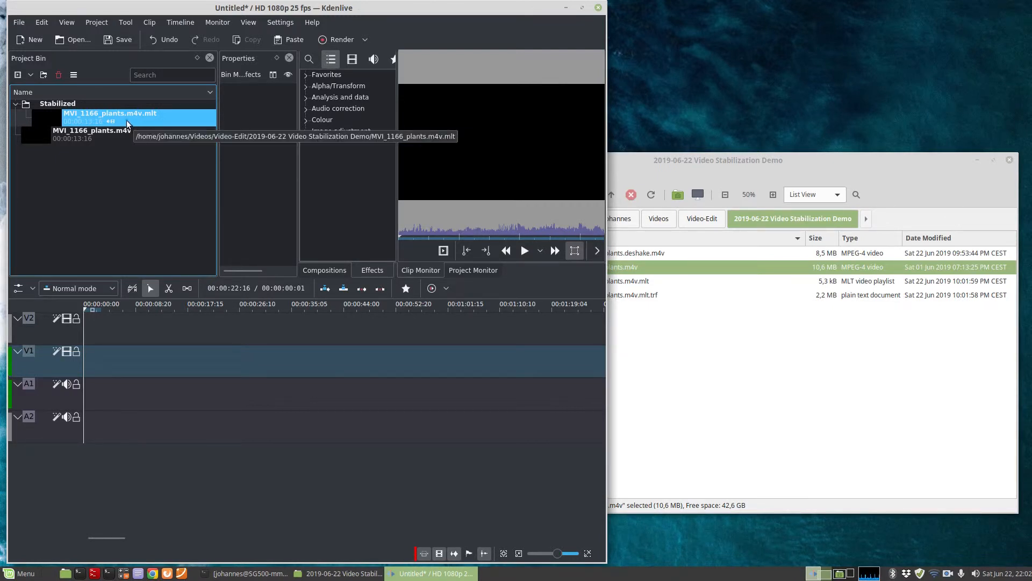
drag(125, 118, 143, 359)
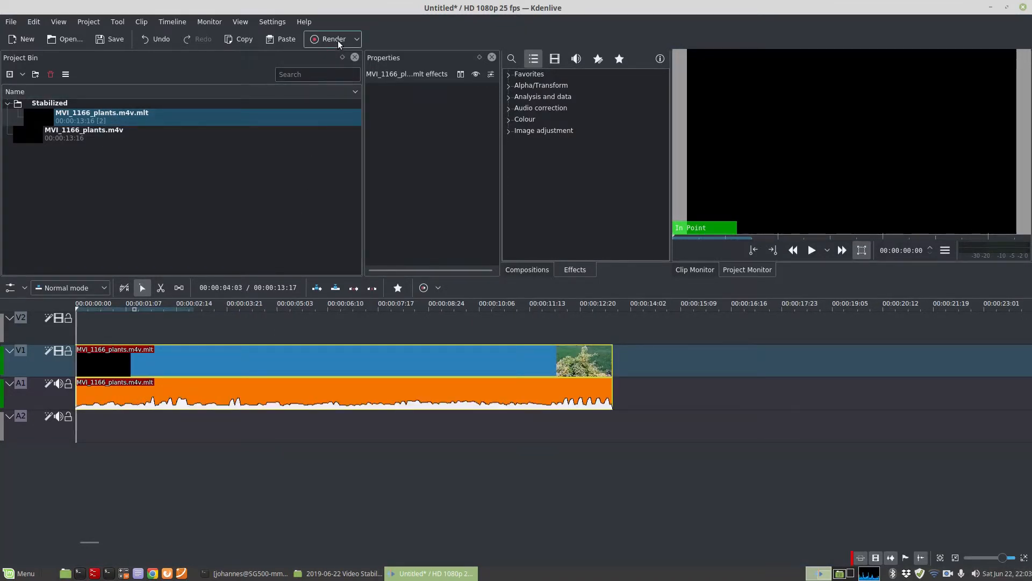
mouse_move(332, 39)
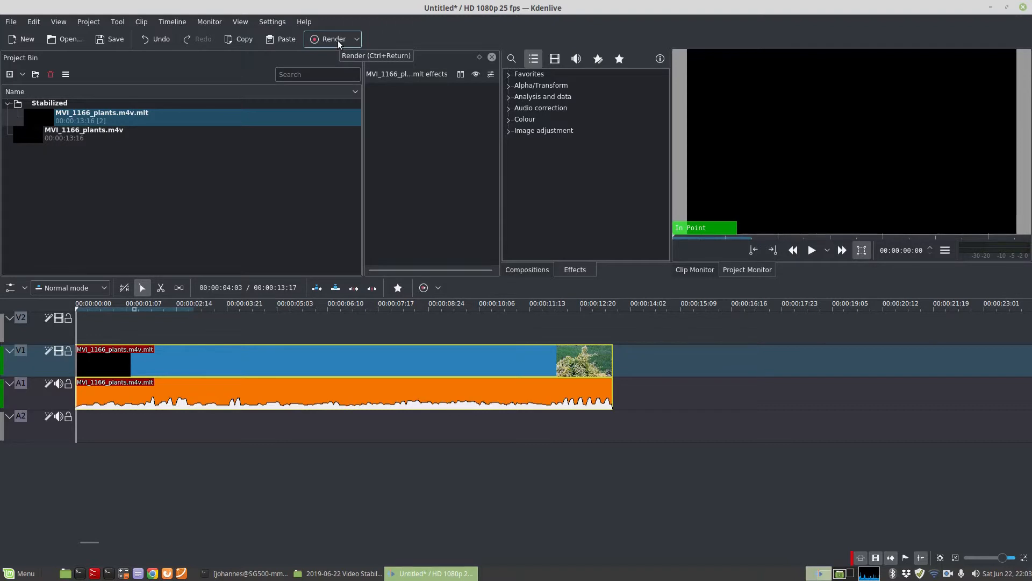
- Choose the MP4 H264/AAC preset in the Render dialog
click(332, 38)
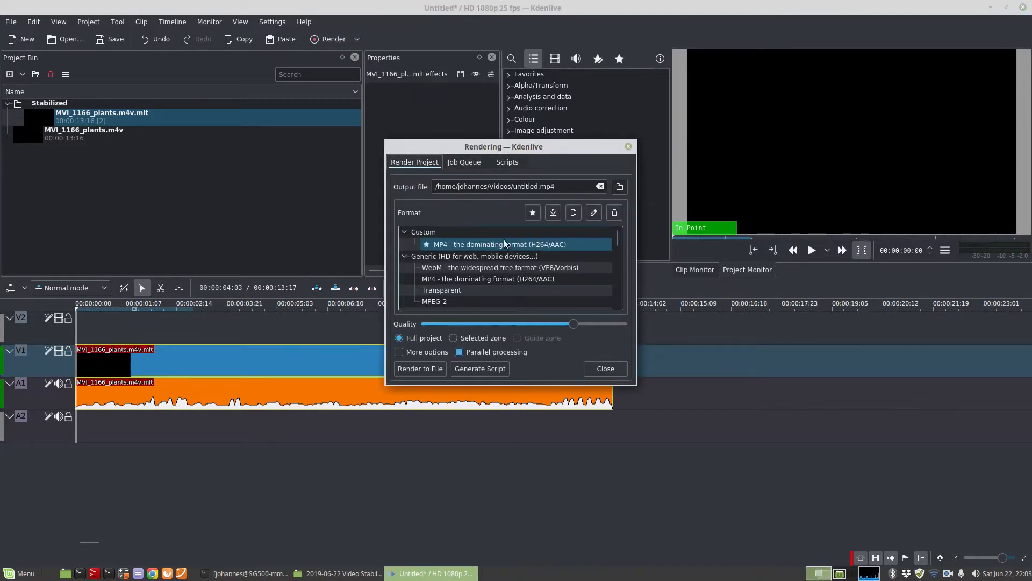
mouse_move(582, 249)
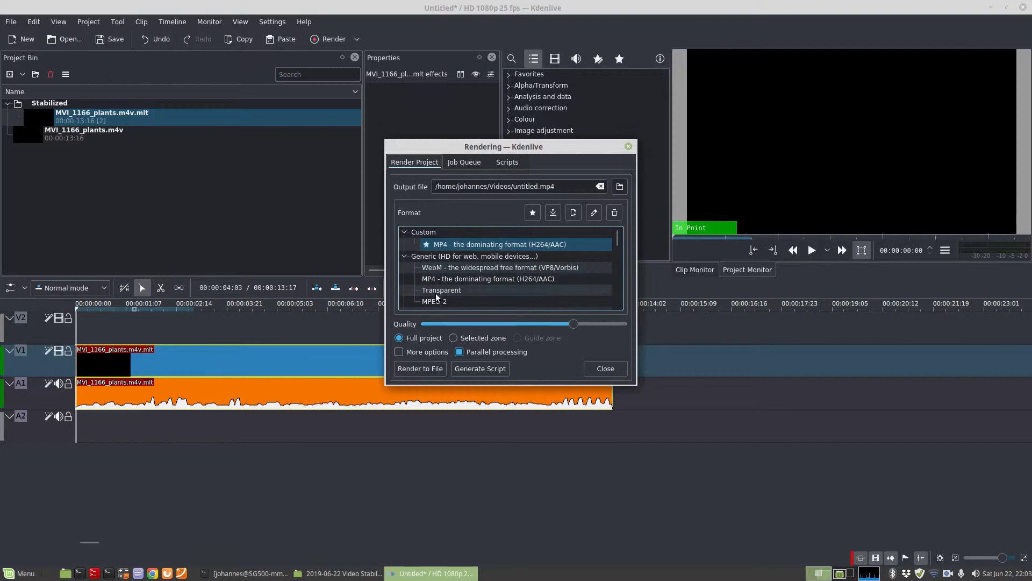
mouse_move(459, 274)
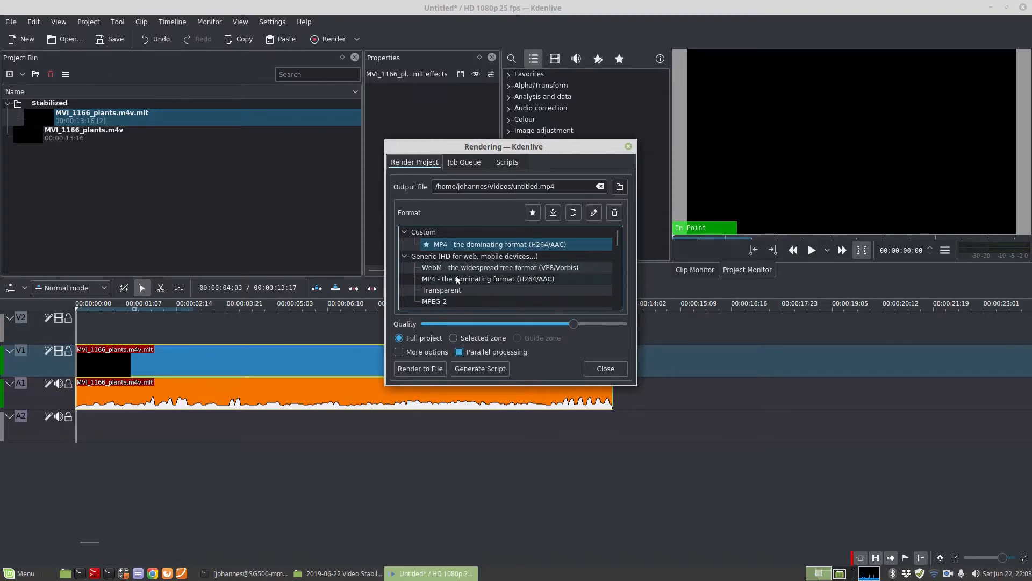
click(487, 278)
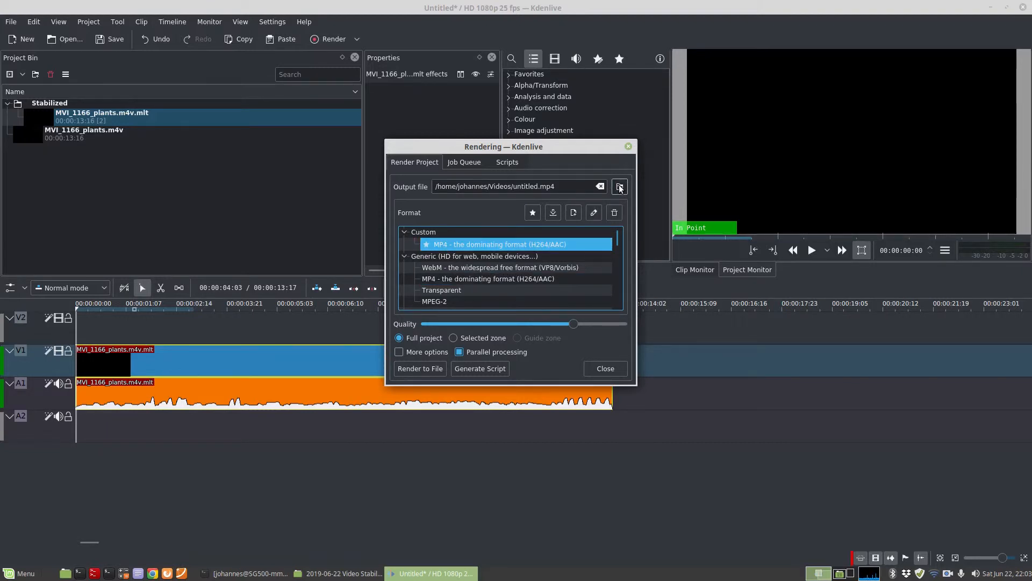
- Set the output file to MVI_1166_plants.vidstab.mp4 and render the project to it
click(620, 186)
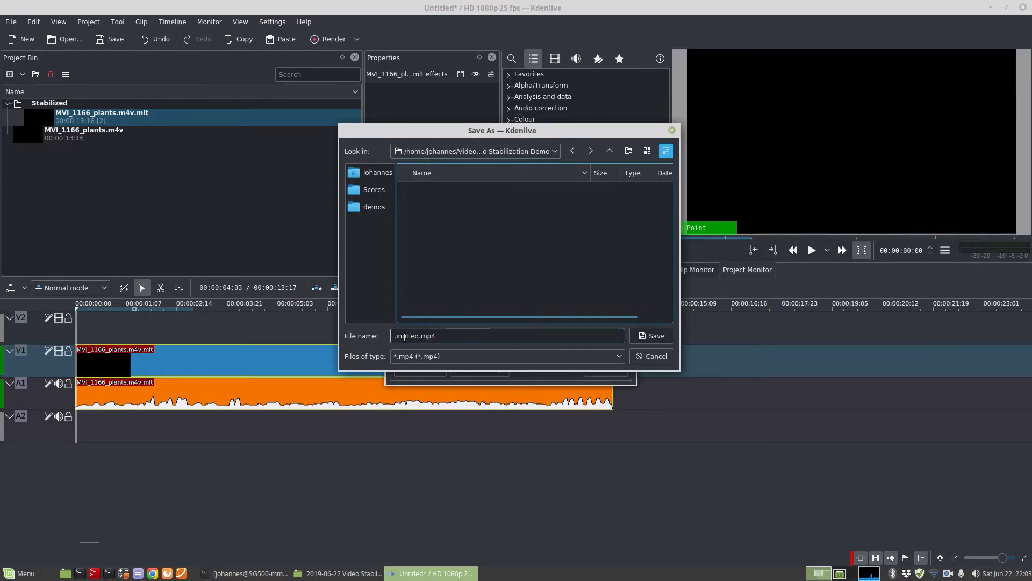
text(MVI_1166_plants.vidstab.mp4)
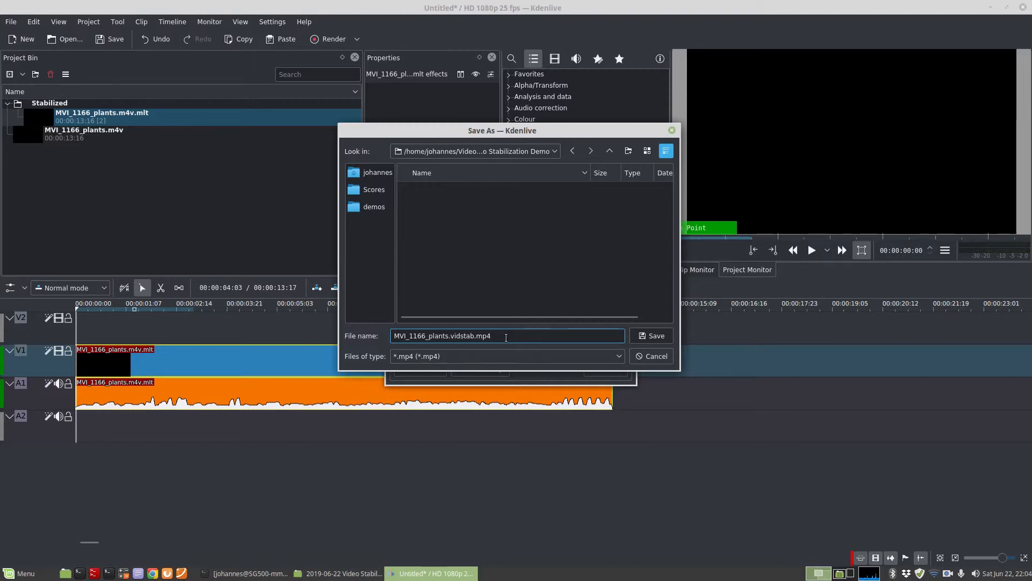
click(651, 336)
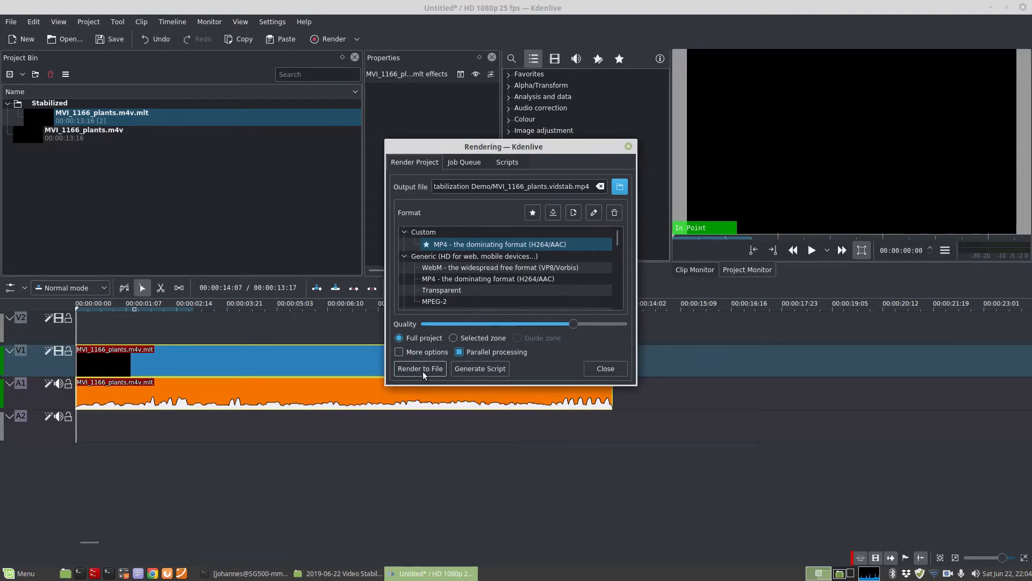
click(420, 368)
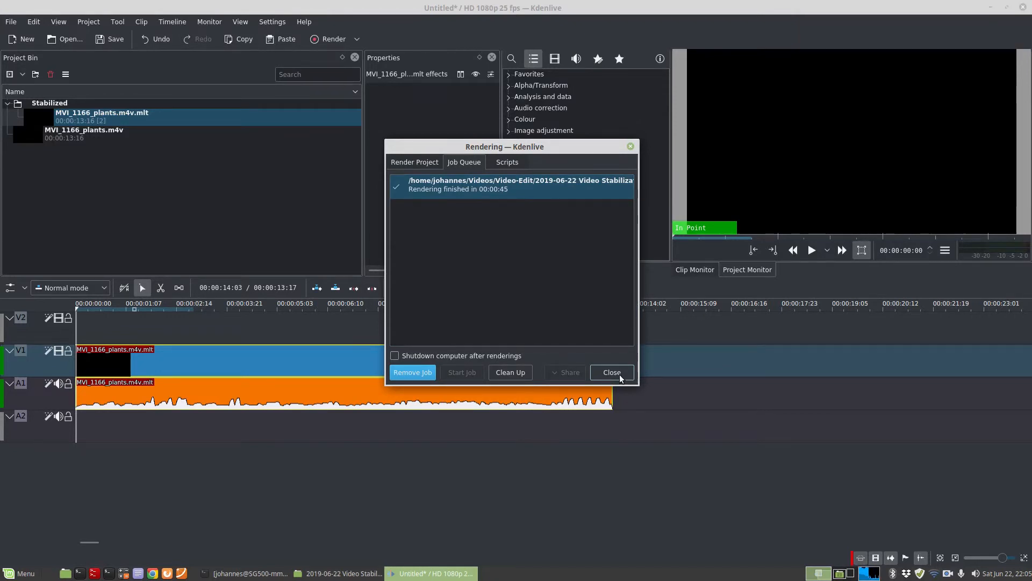
- Close the finished render window and review the original, deshake and vidstab videos in the folder
click(611, 372)
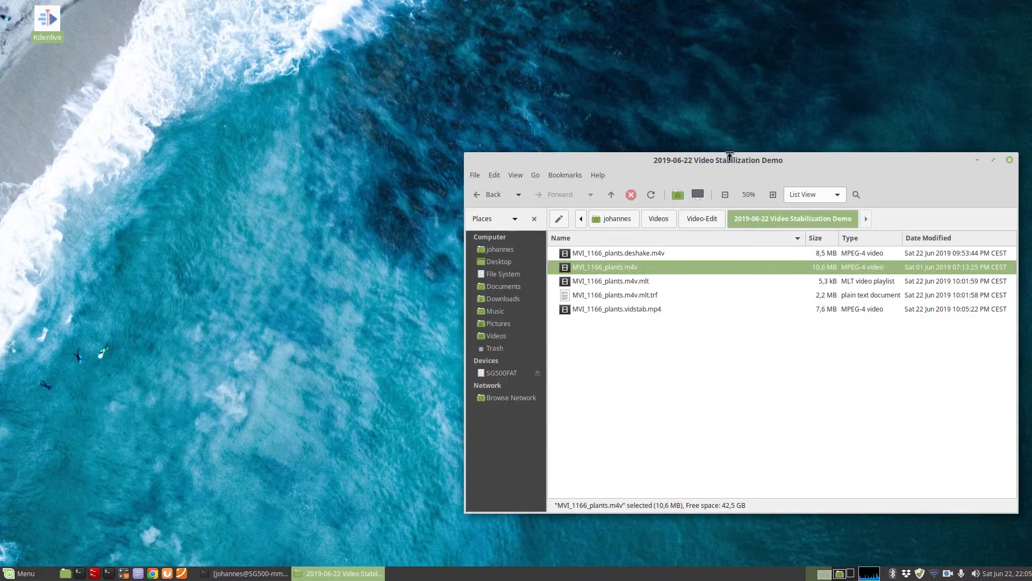
drag(719, 159, 517, 138)
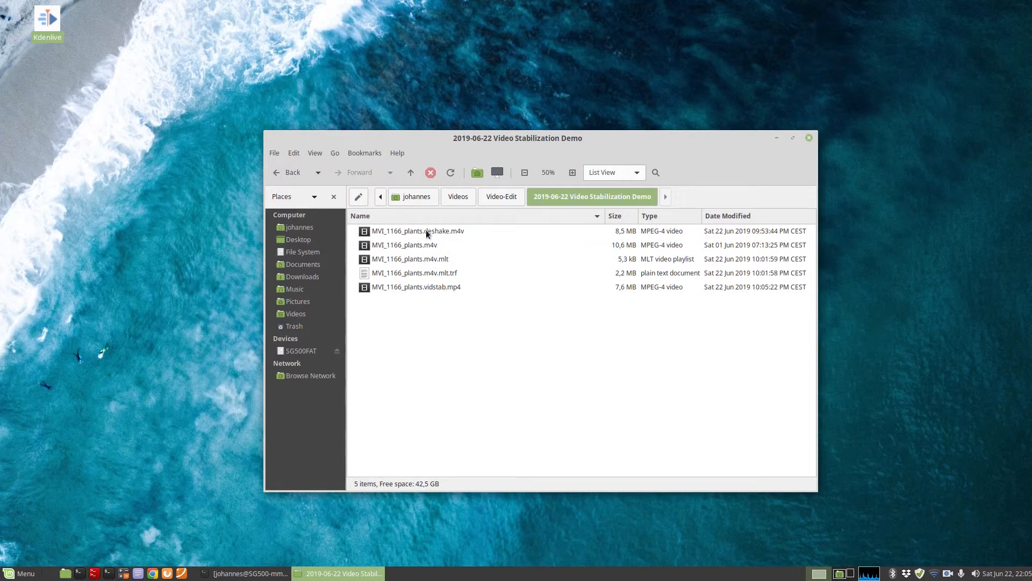
click(404, 245)
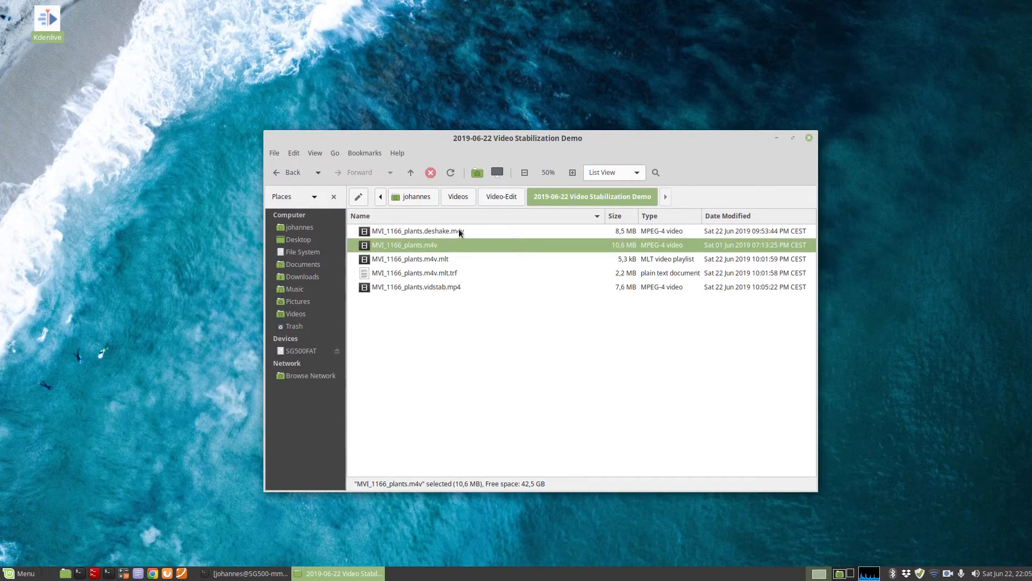
click(416, 230)
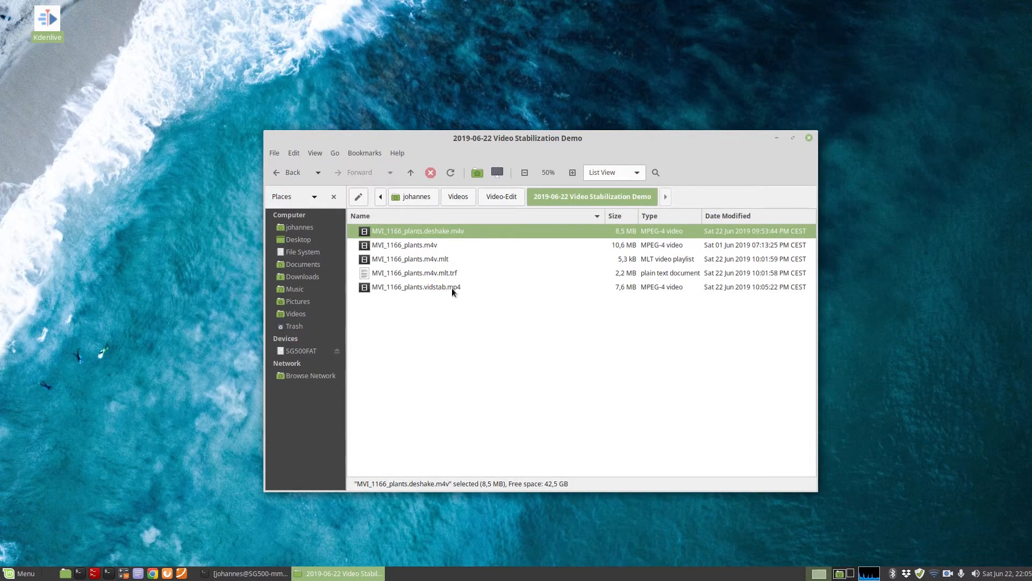
click(416, 286)
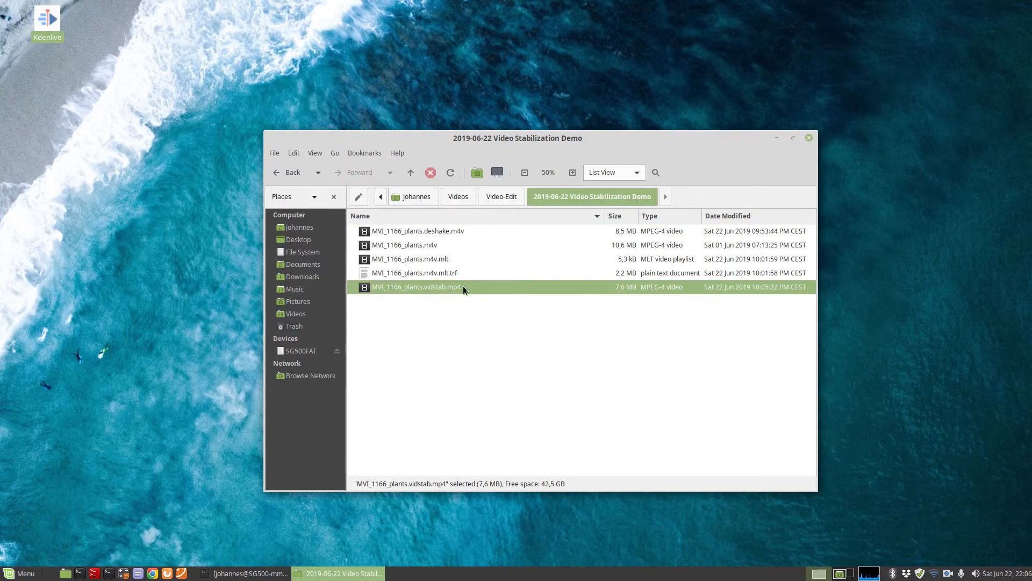
- Select the .m4v.mlt and .m4v.mlt.trf files and permanently delete them
click(409, 259)
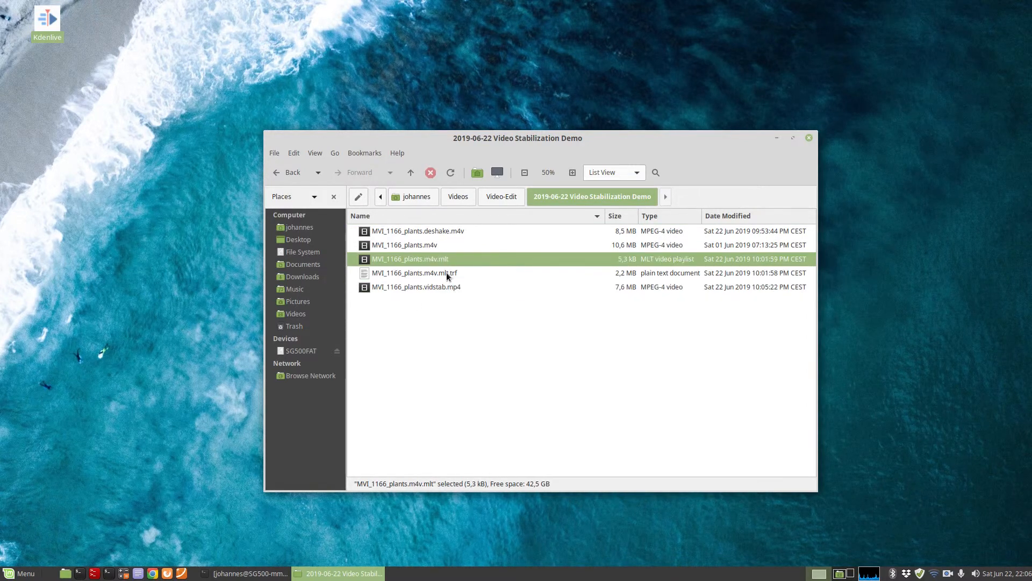
click(413, 272)
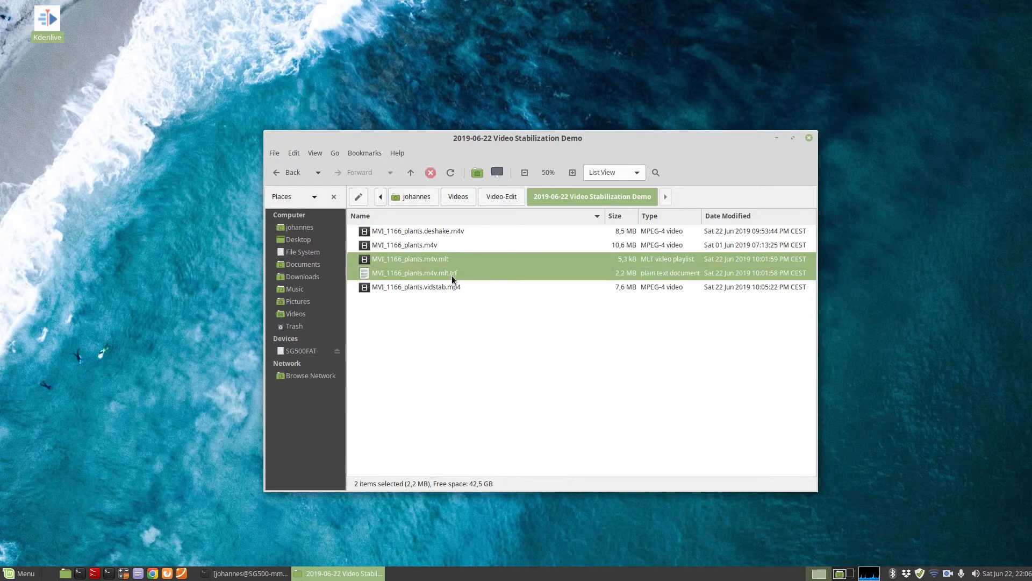
mouse_move(495, 277)
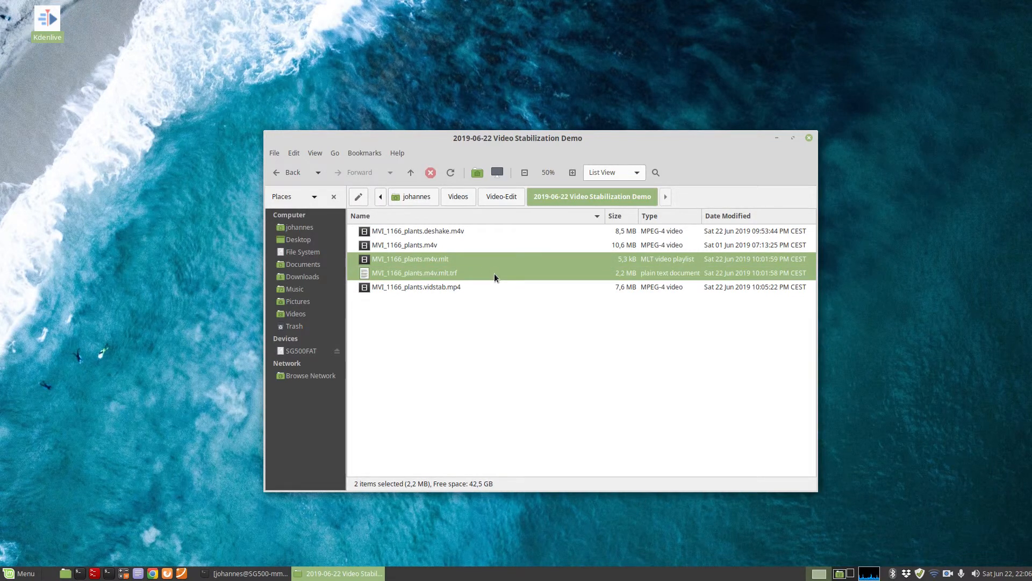
mouse_move(495, 276)
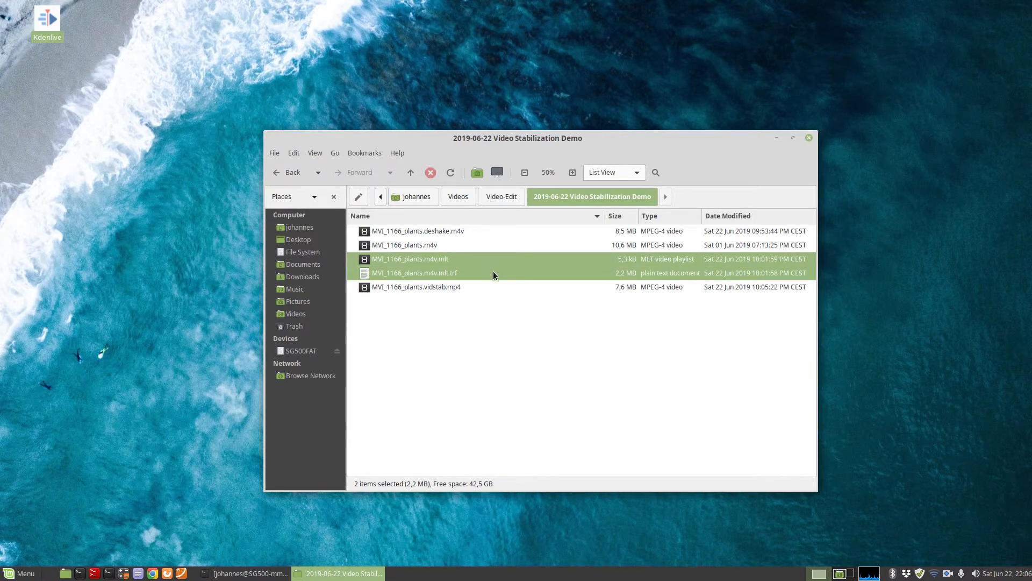
mouse_move(450, 282)
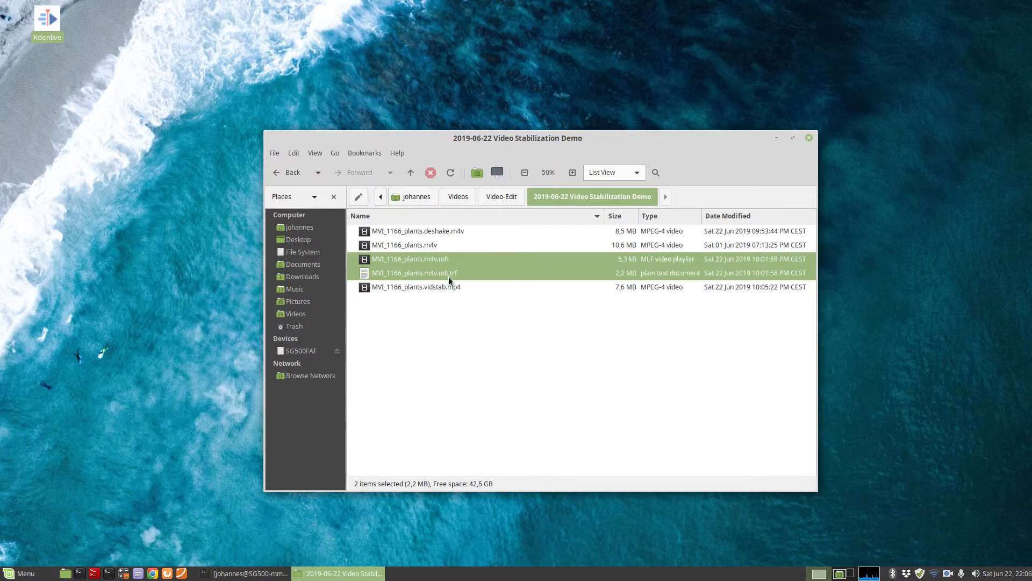
mouse_move(456, 272)
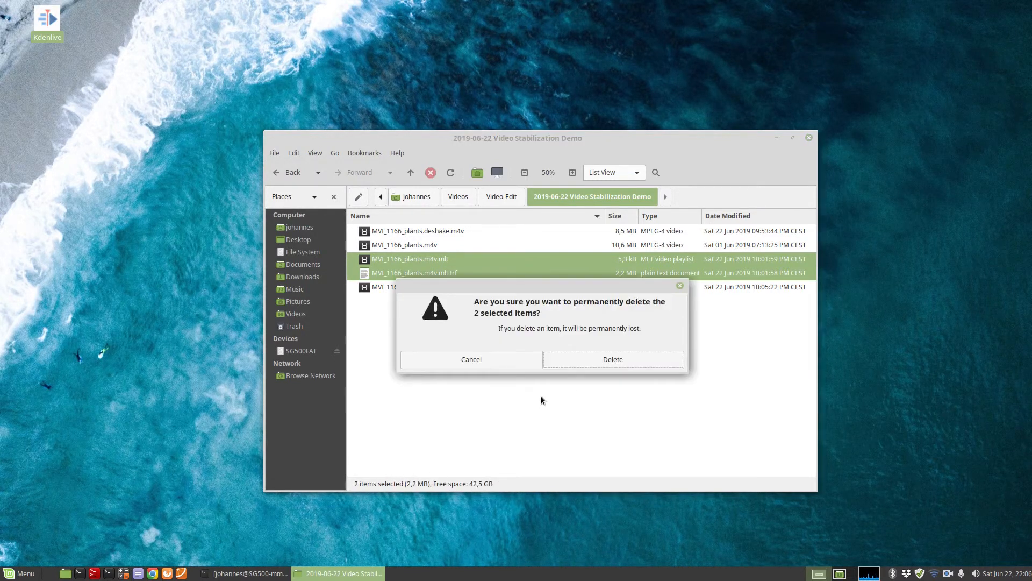
click(612, 359)
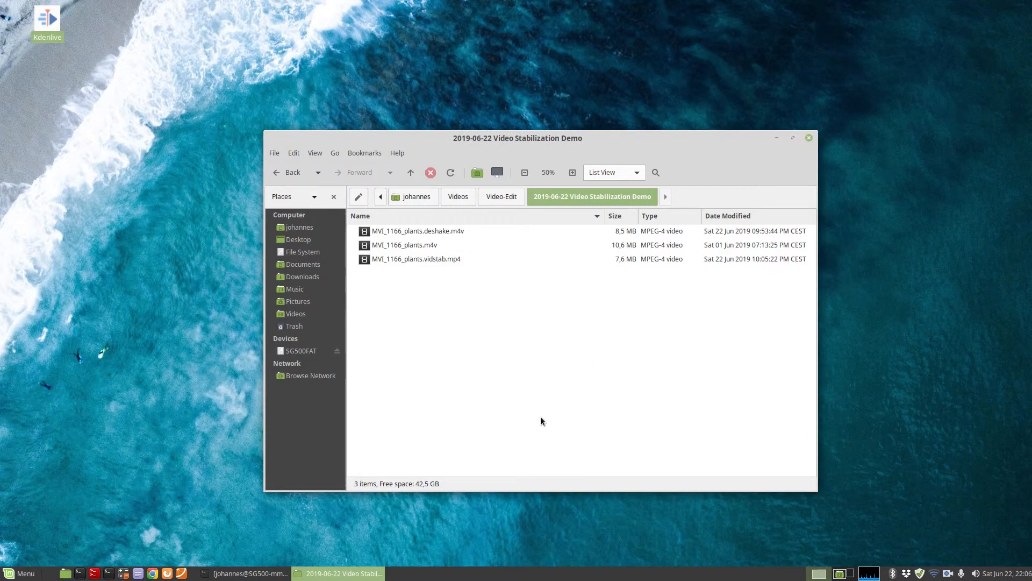
mouse_move(539, 427)
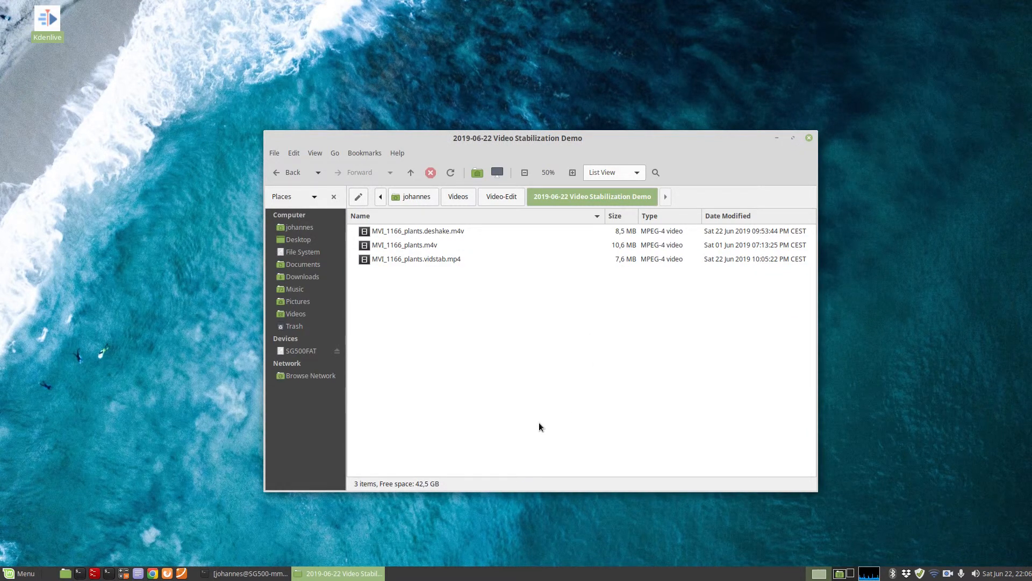